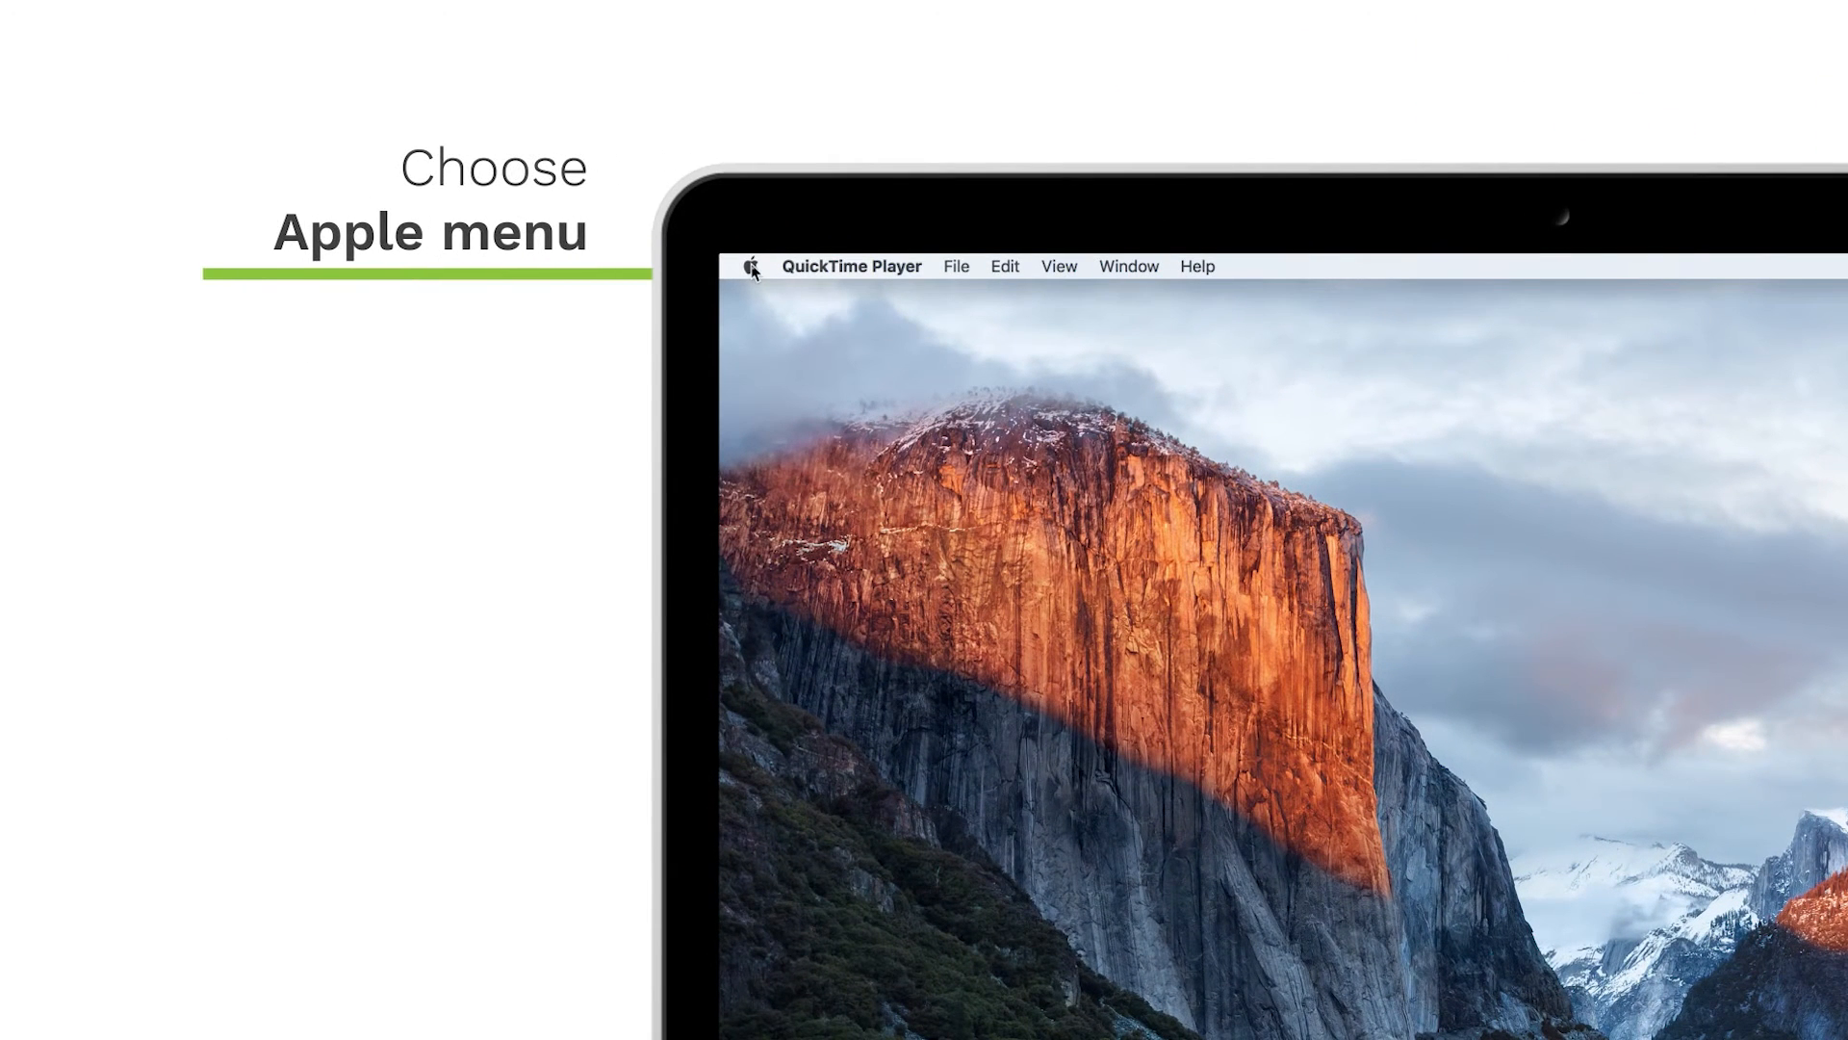
Step: Turn Bluetooth off in System Preferences' Bluetooth pane, opened from the Apple menu
{"action": "left_click", "coordinate": [751, 266]}
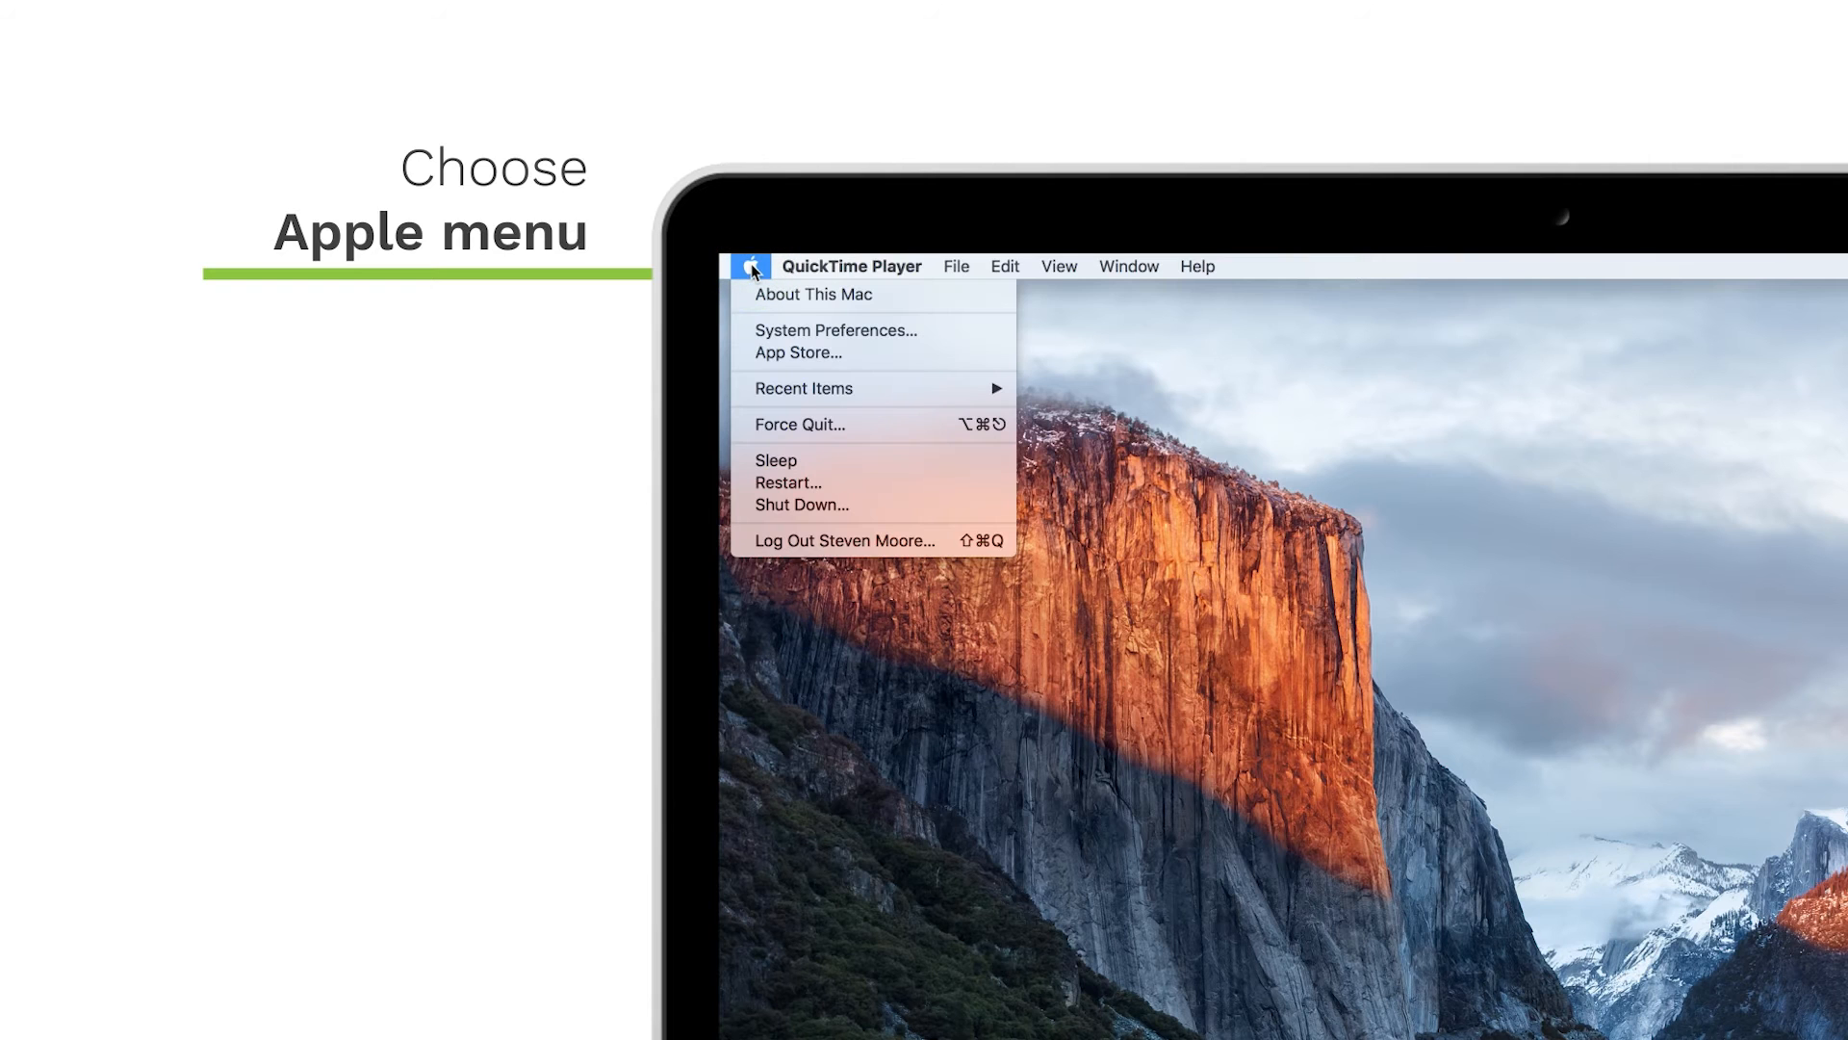
{"action": "mouse_move", "coordinate": [835, 331]}
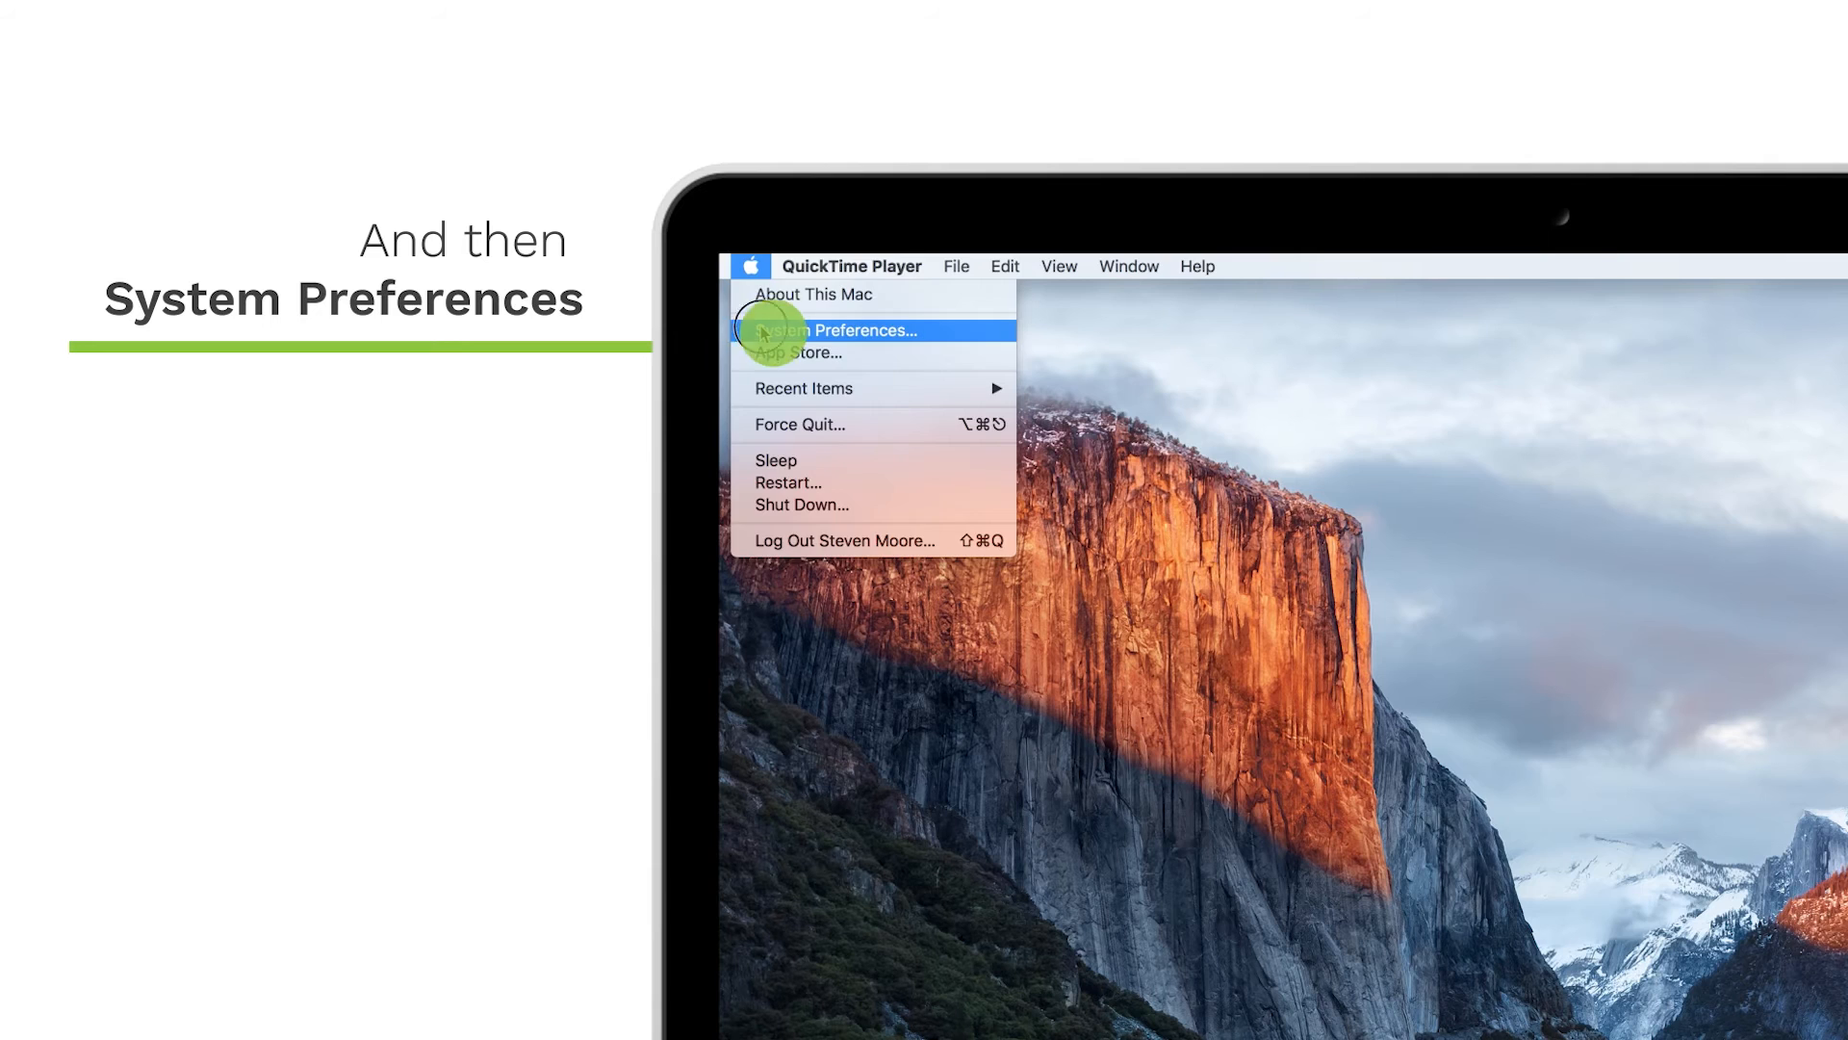
{"action": "left_click", "coordinate": [837, 330]}
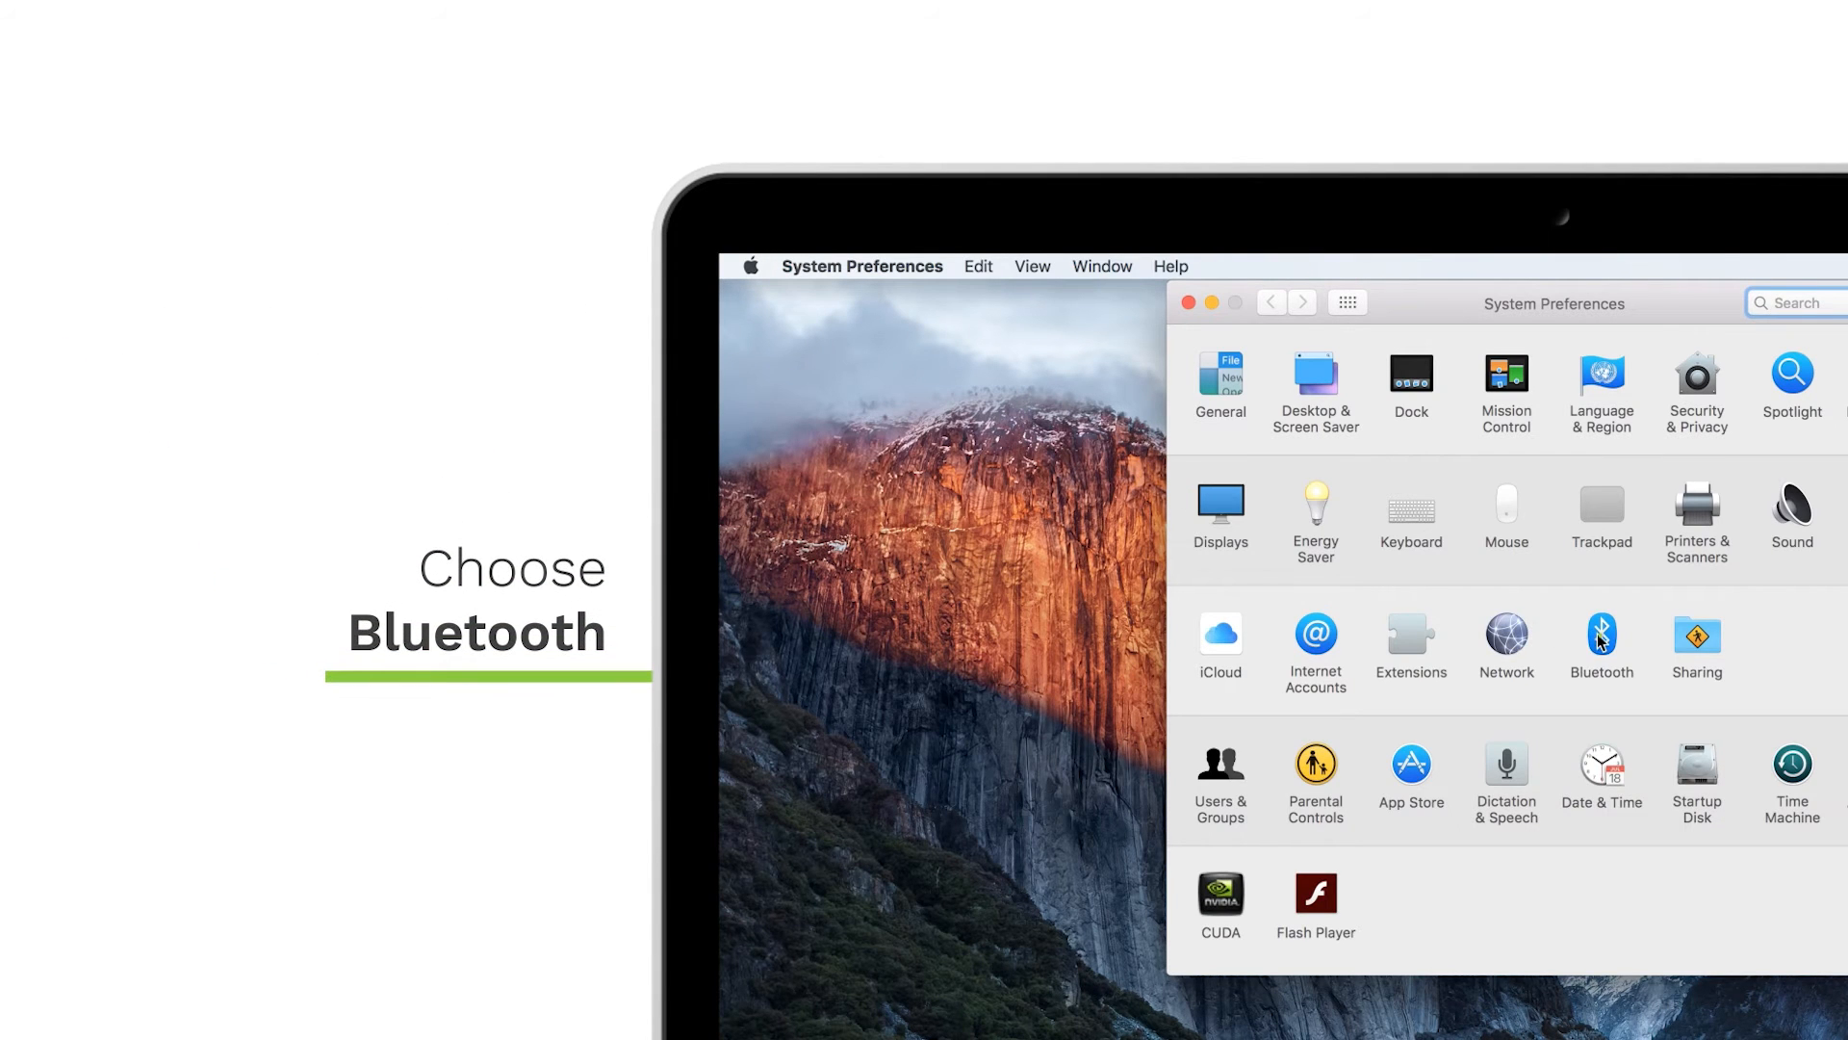
{"action": "left_click", "coordinate": [1601, 634]}
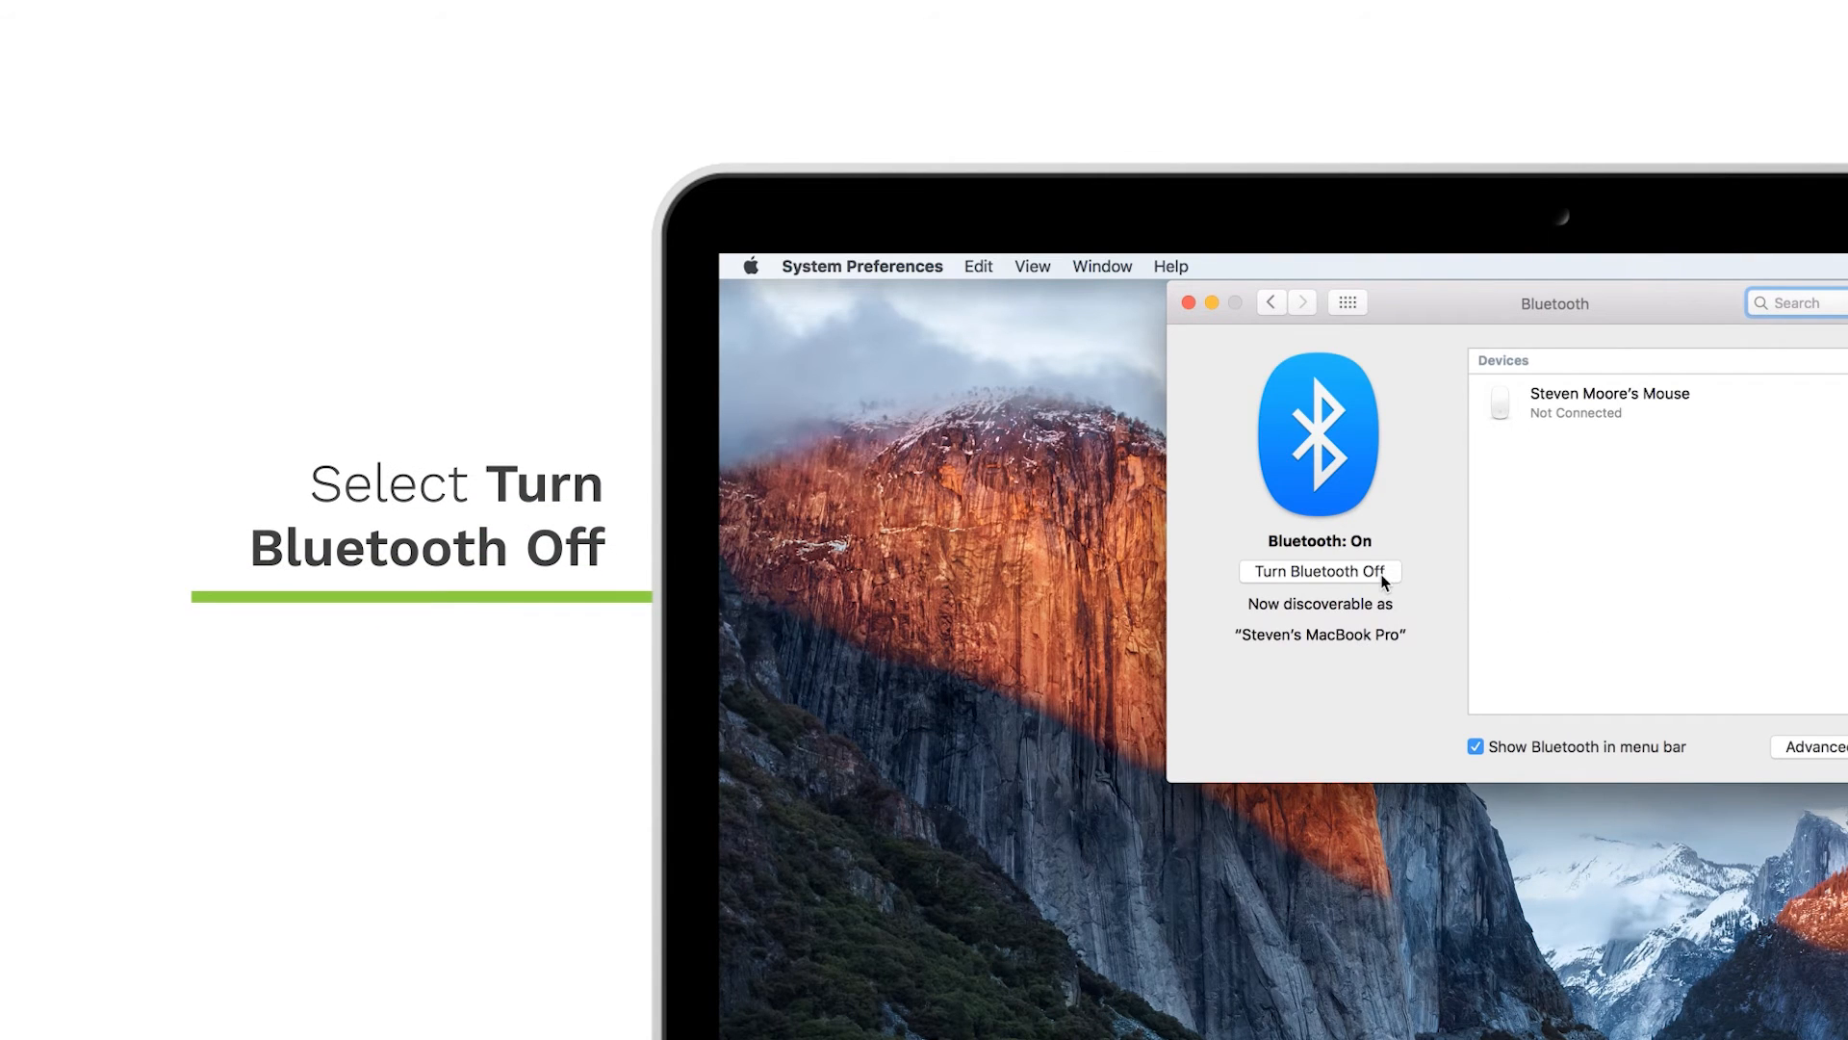
{"action": "left_click", "coordinate": [1318, 572]}
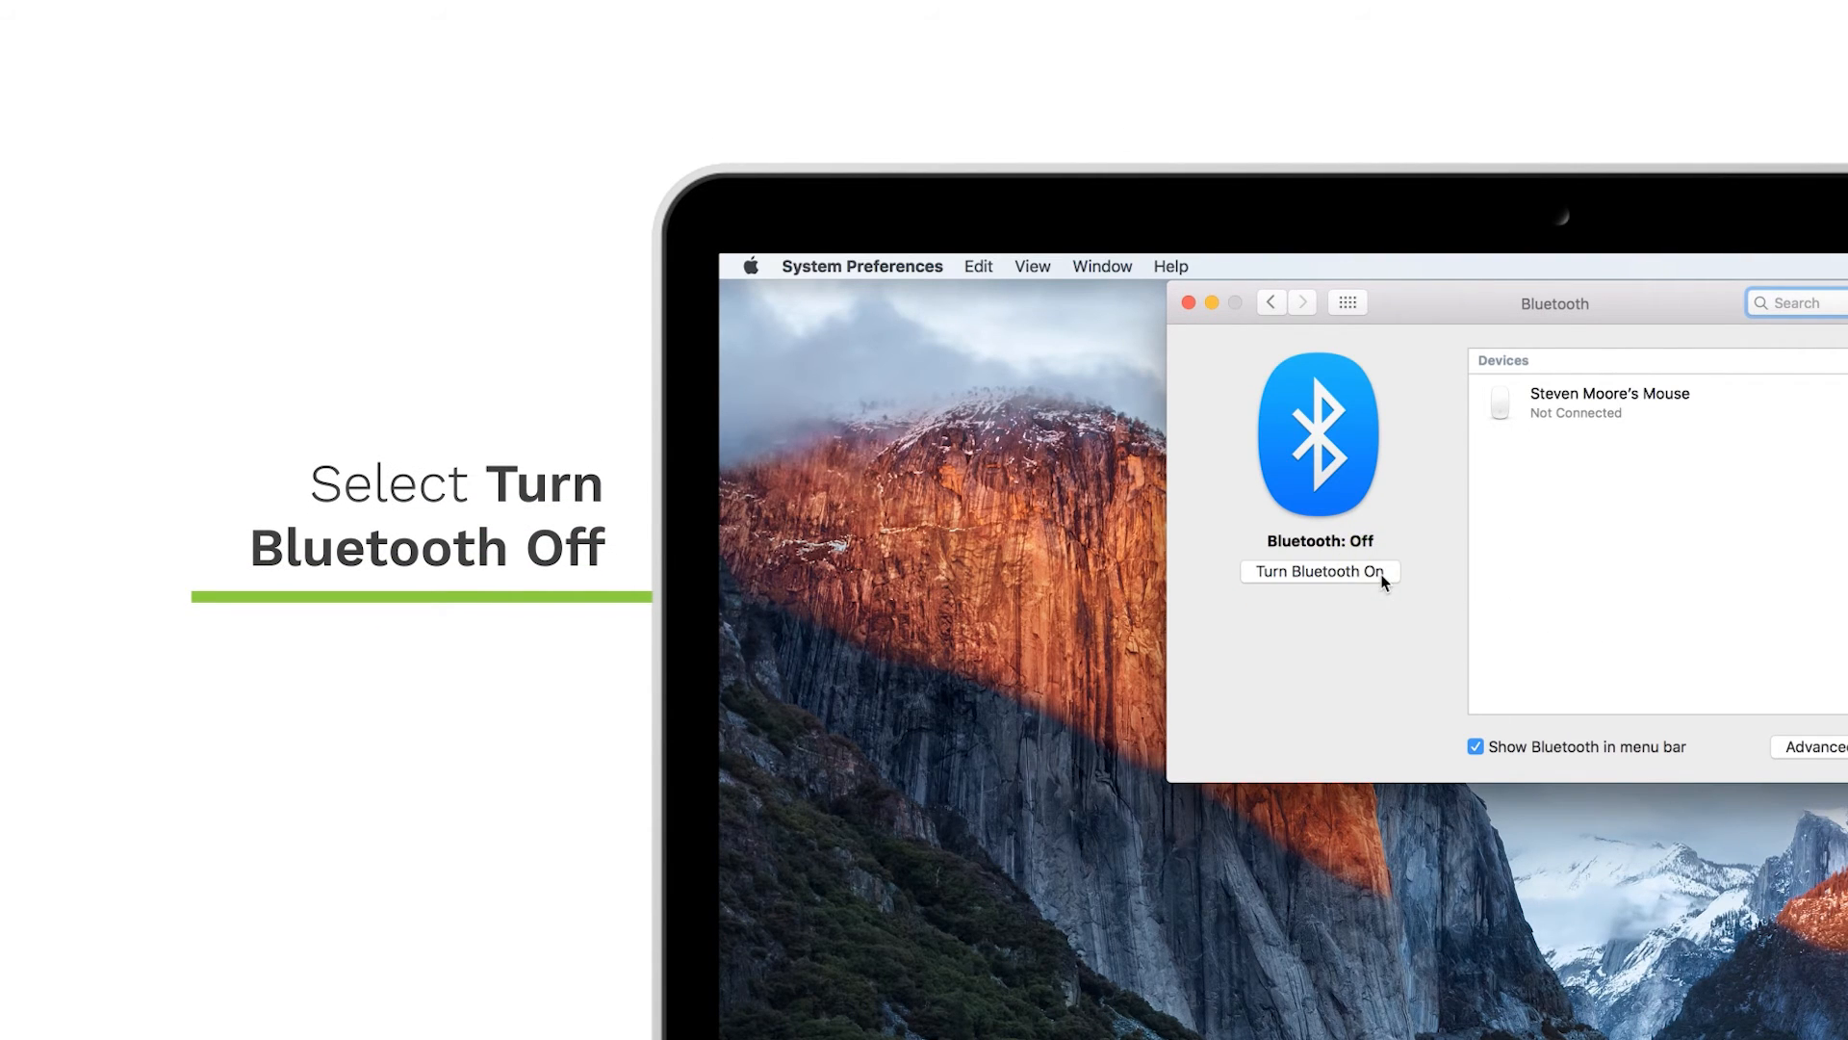